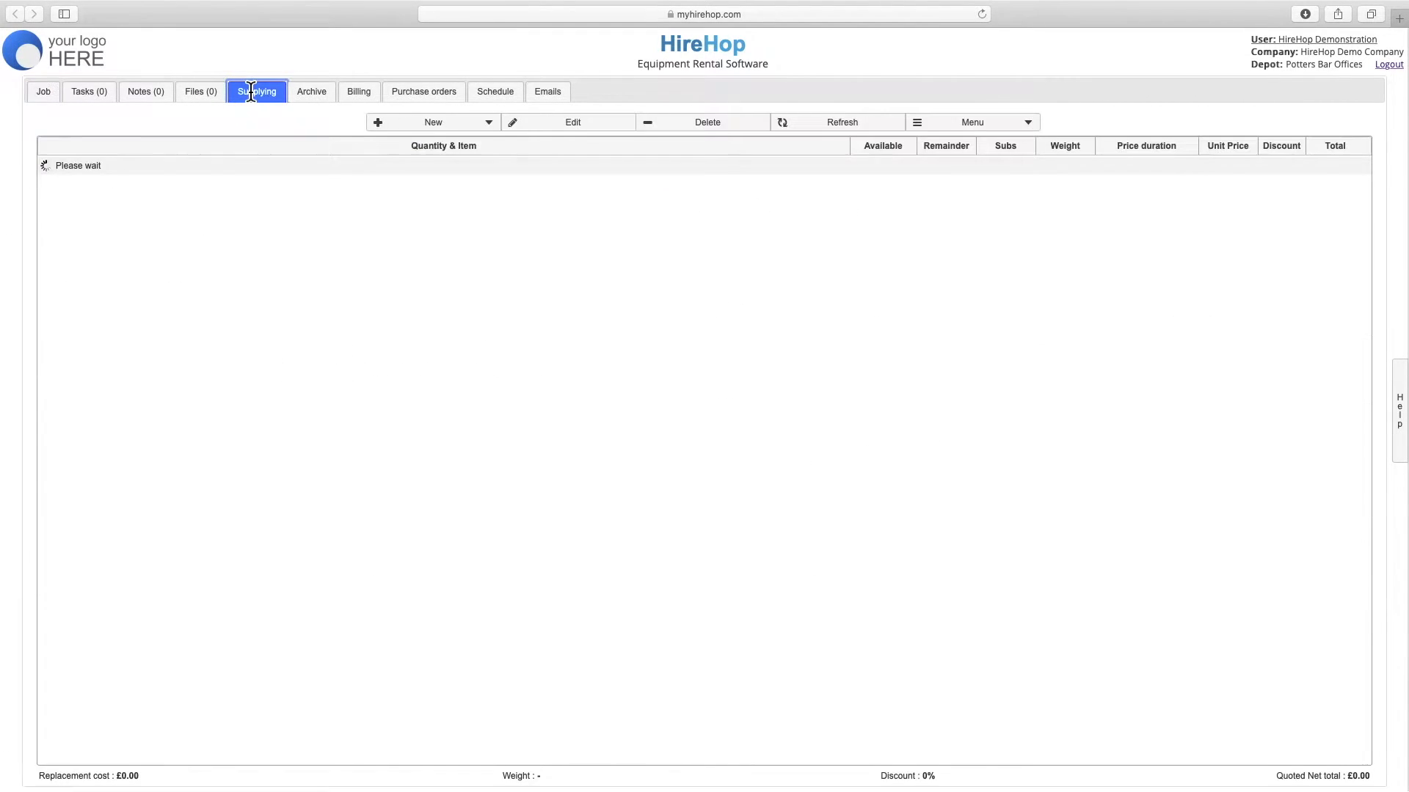
Step: Open the Demonstration Job's check-in window from the Supplying tab's 'Check job in...' menu
left_click(971, 121)
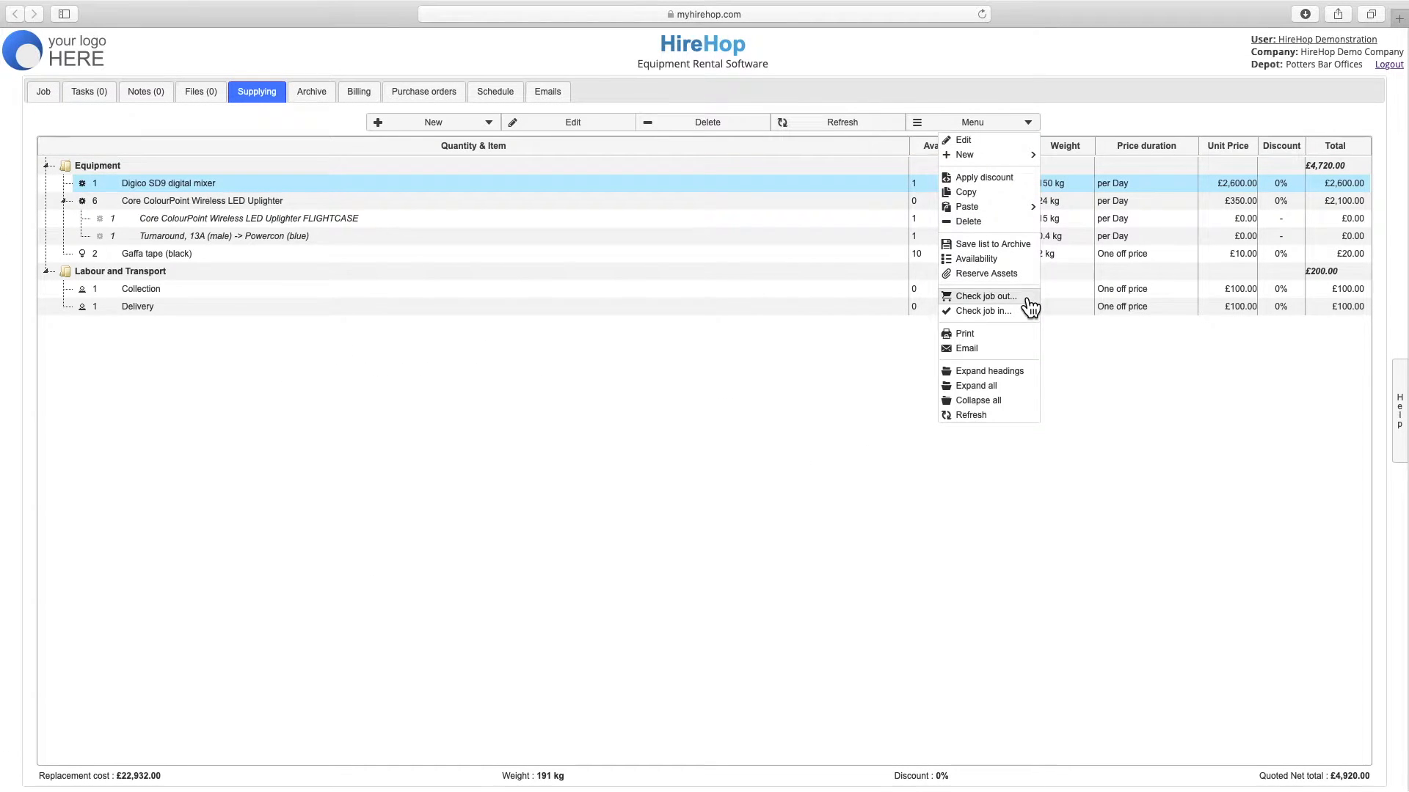
left_click(984, 311)
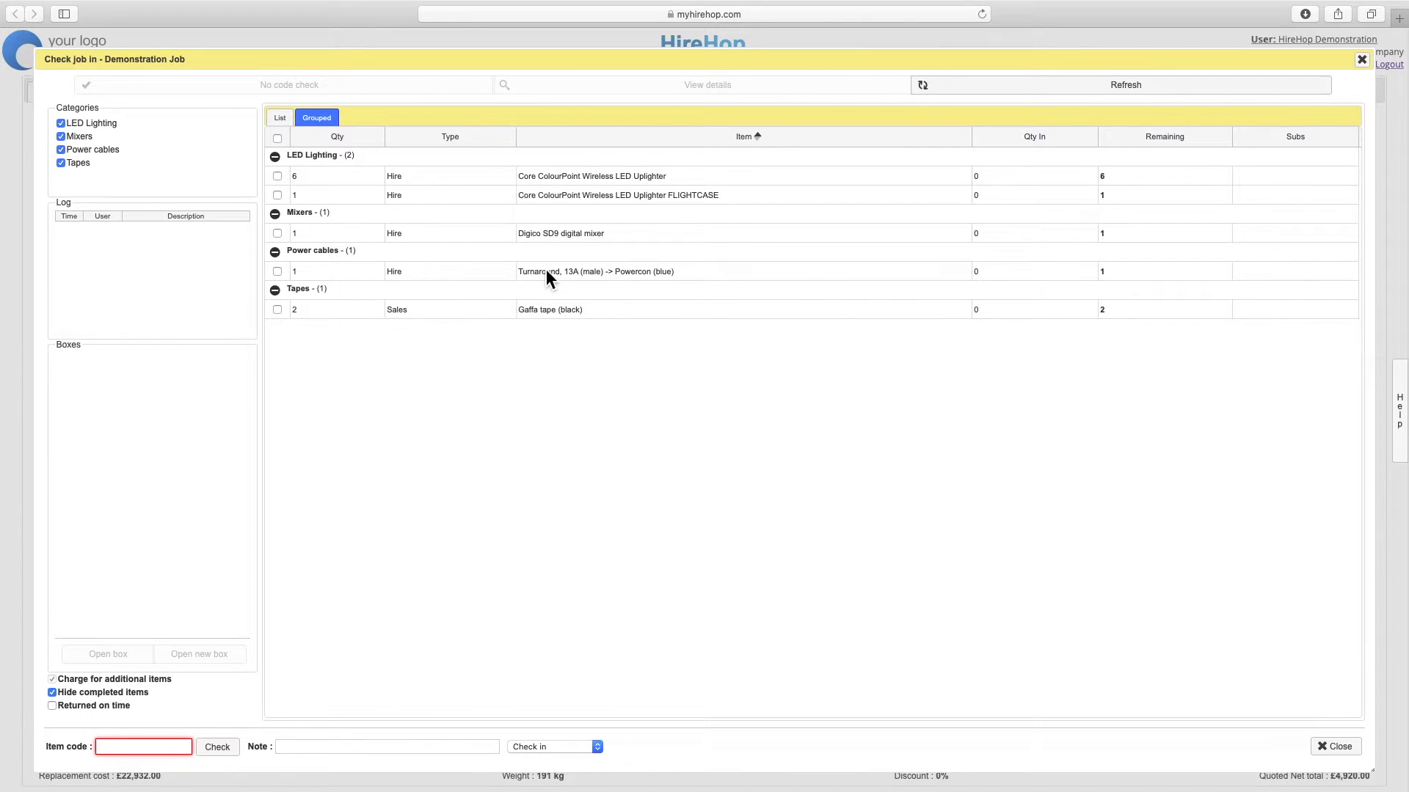
Step: Check in the Turnaround 13A-to-Powercon cable with no code check, then select the Gaffa tape row
left_click(276, 271)
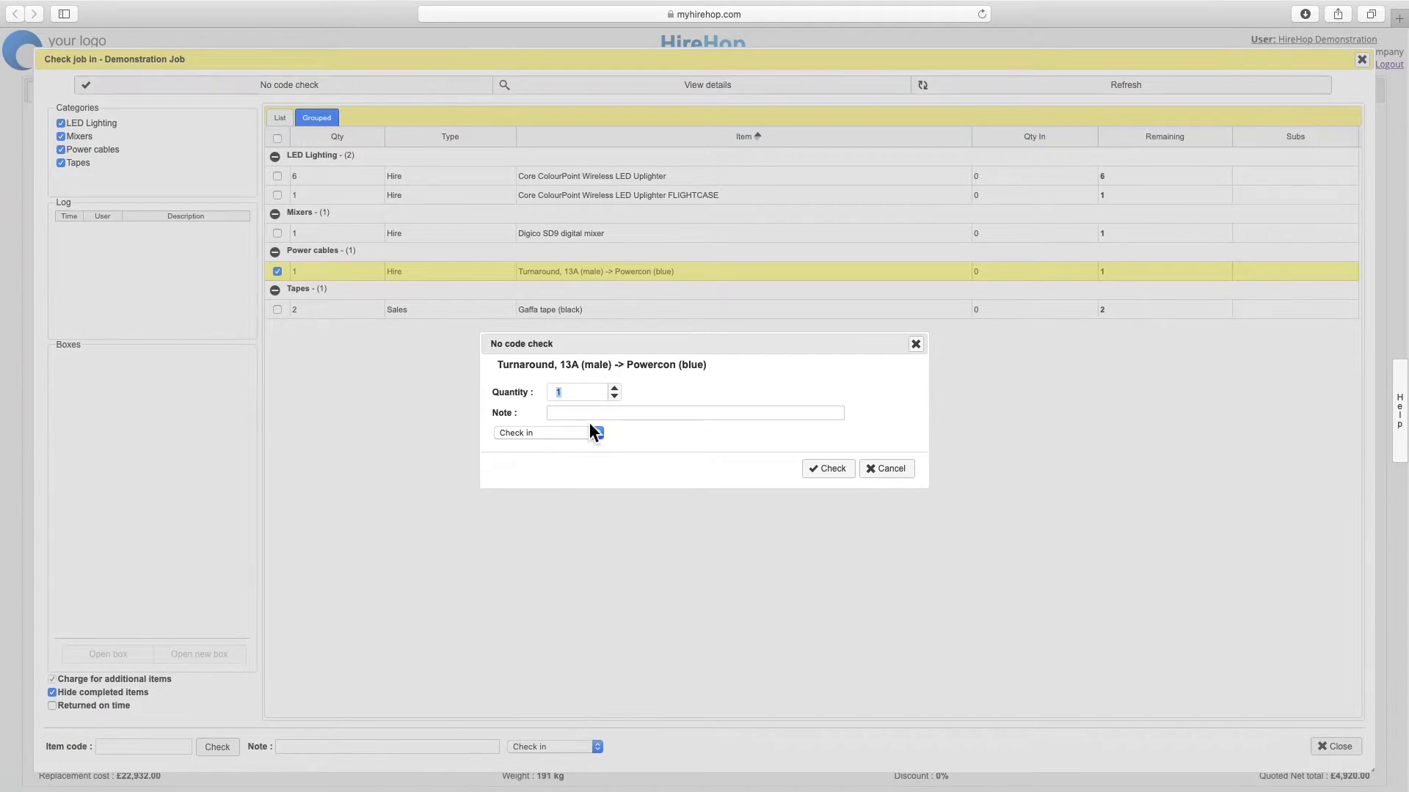
left_click(541, 433)
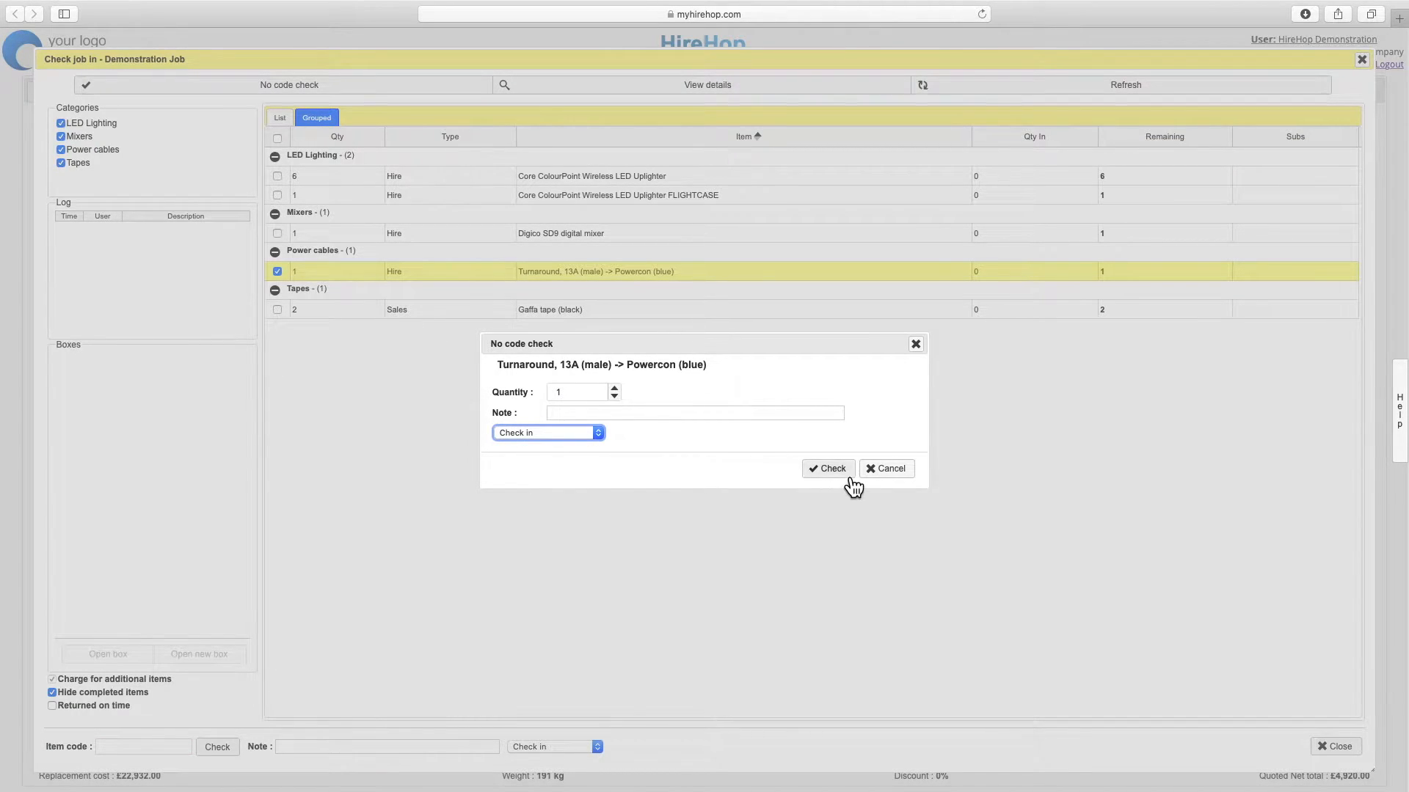
left_click(826, 468)
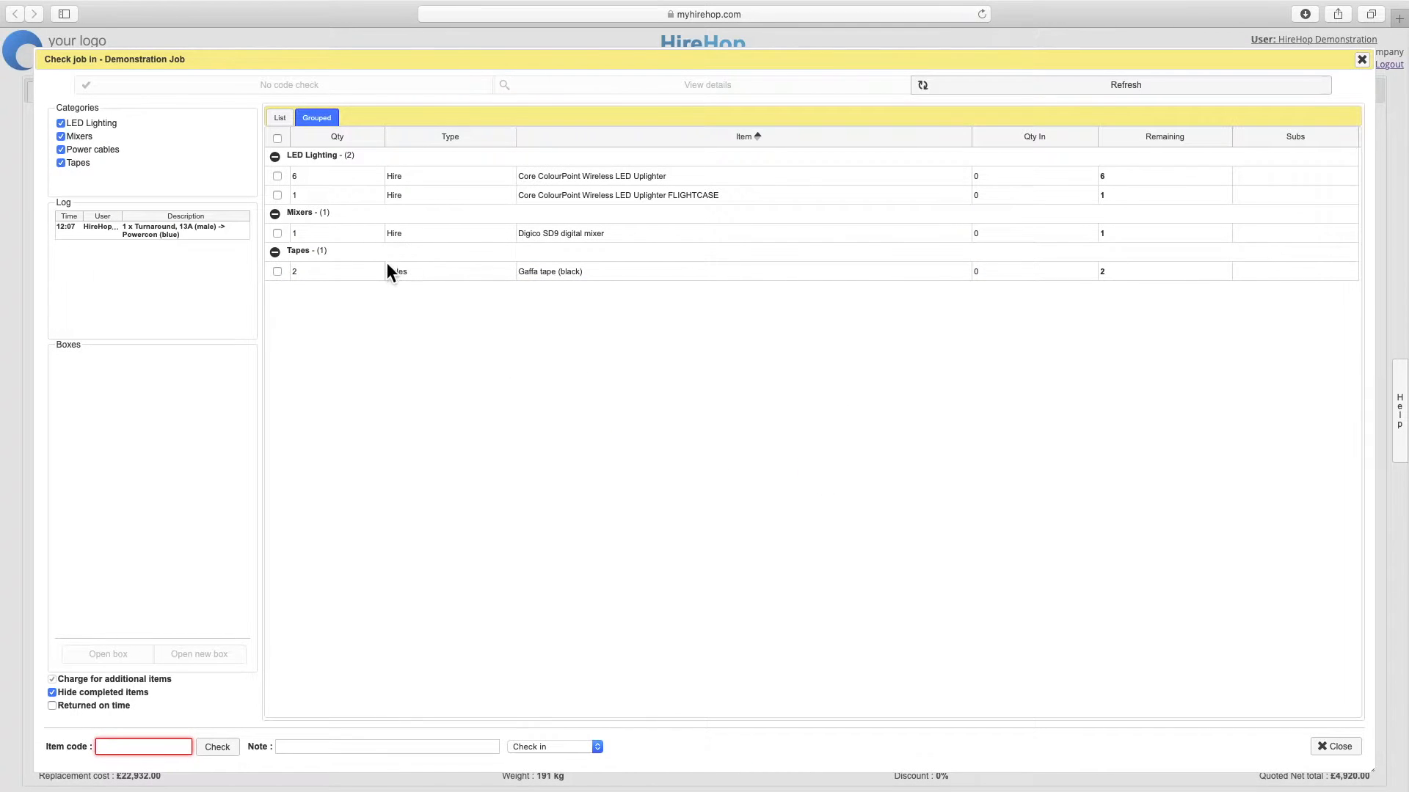
left_click(276, 272)
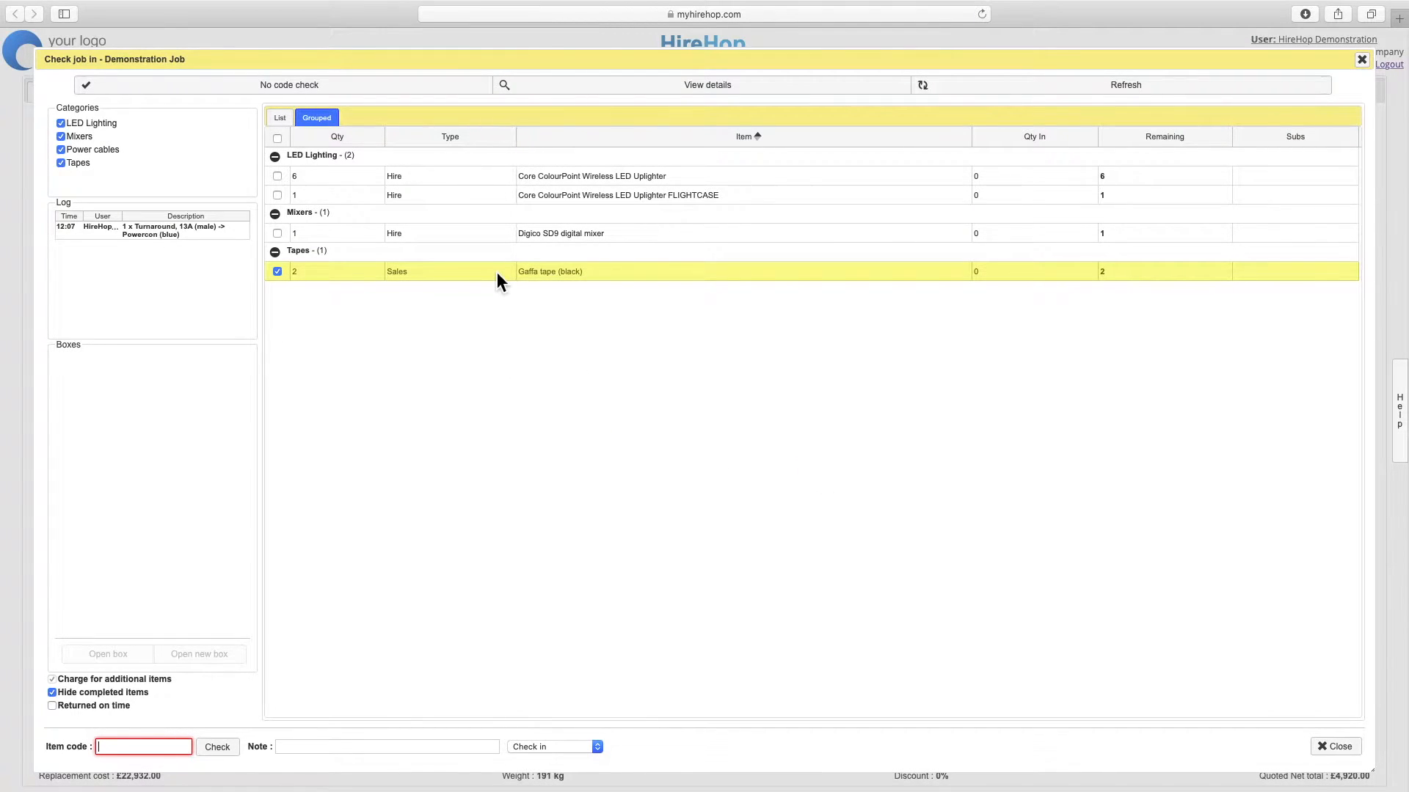
mouse_move(288, 84)
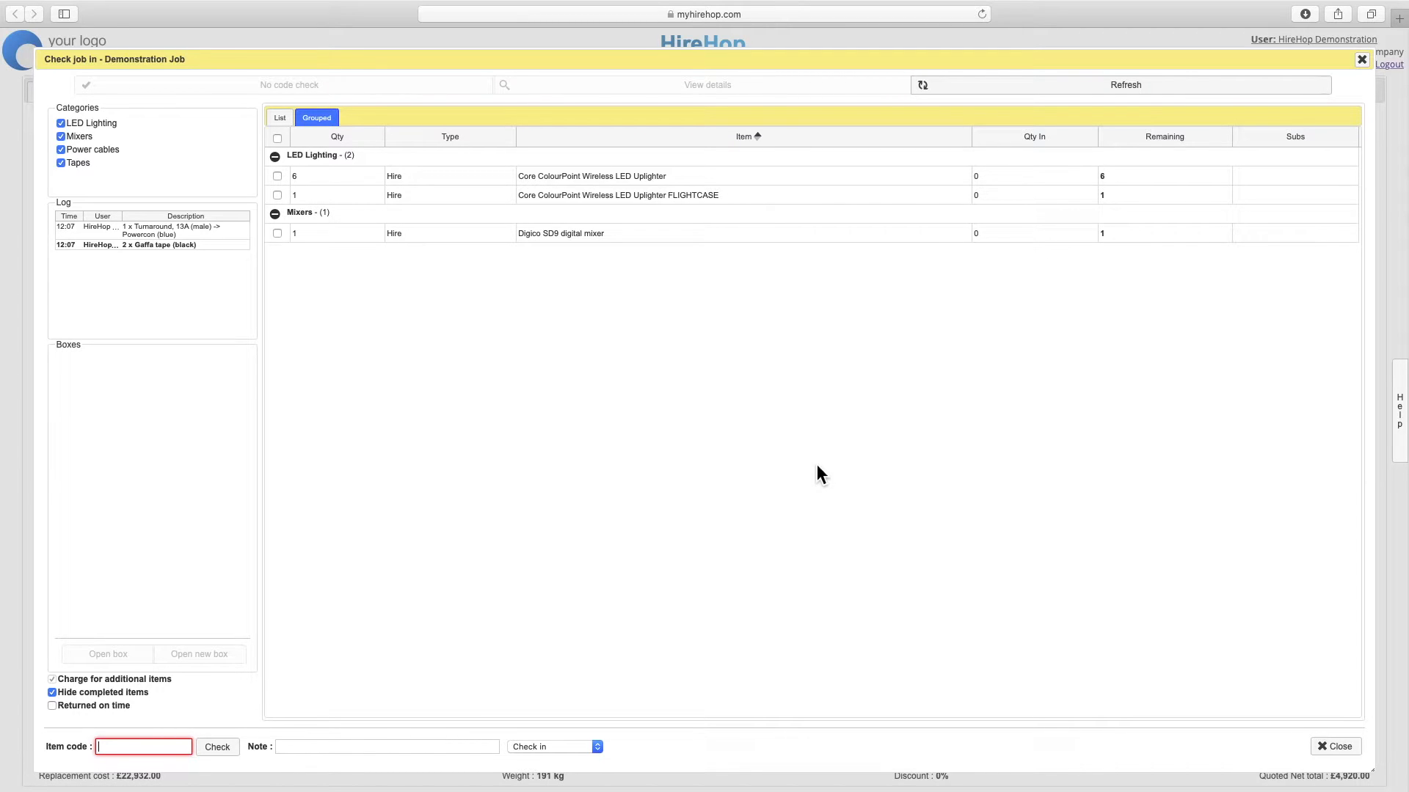
mouse_move(500, 525)
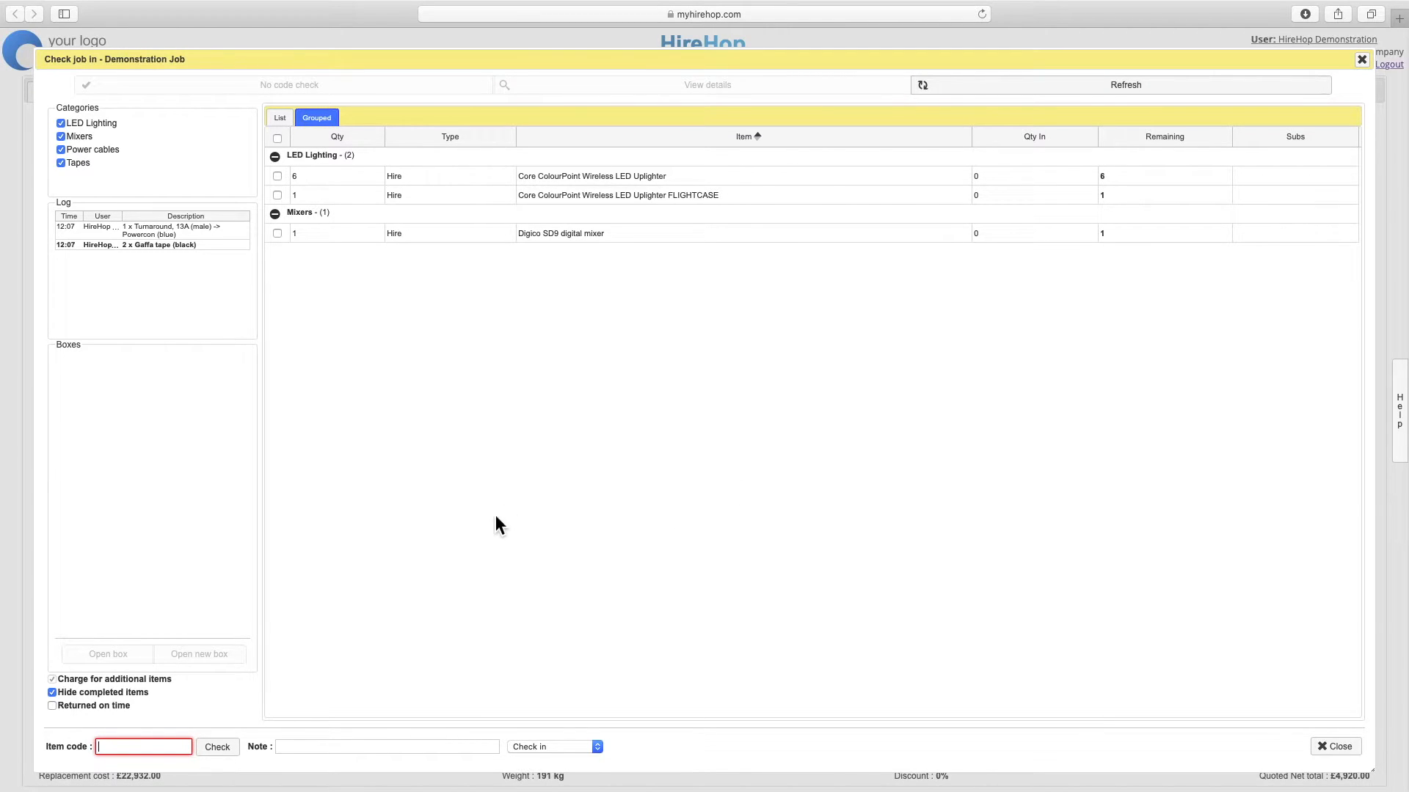
Step: Check in the Digico mixer by code 2779 and another item by code 29
type("2779")
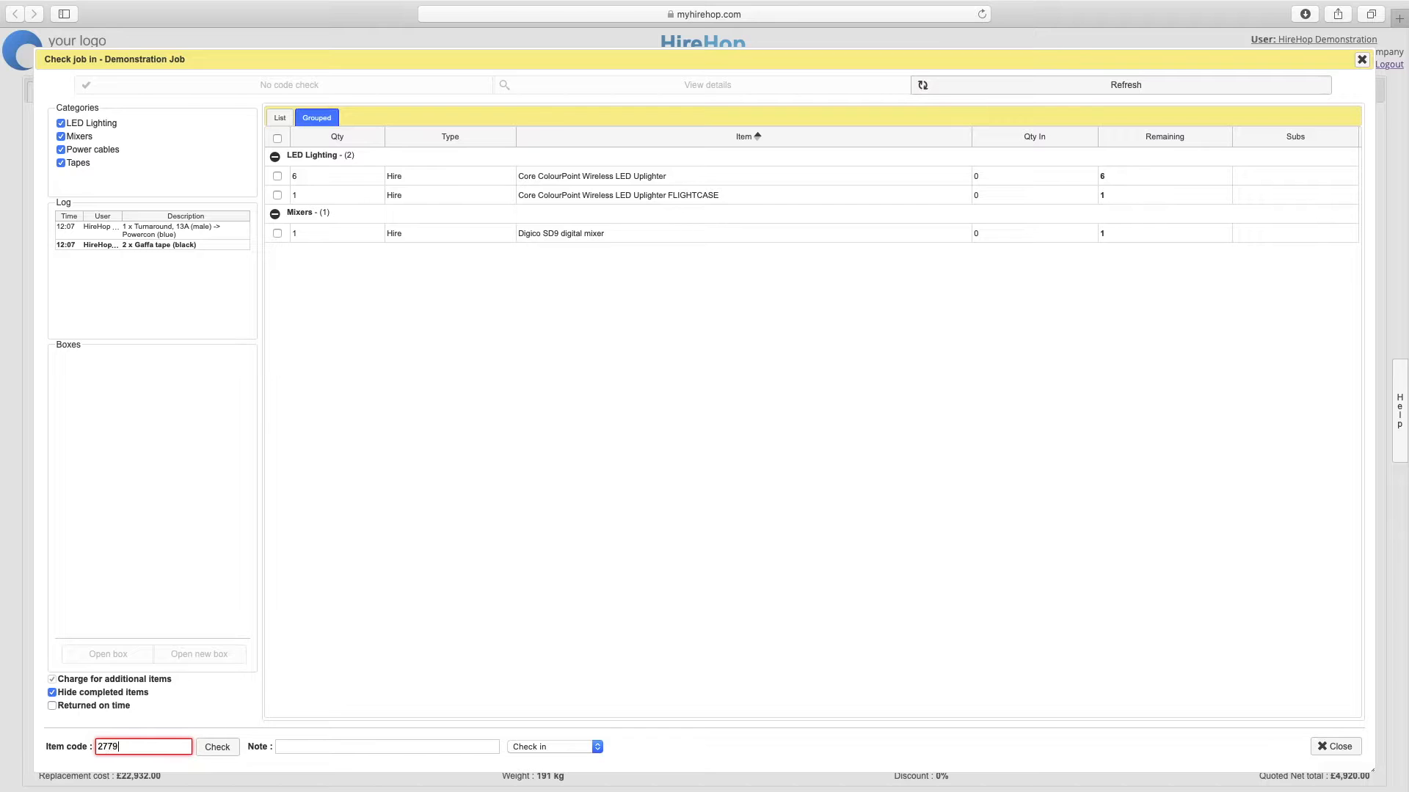
left_click(216, 747)
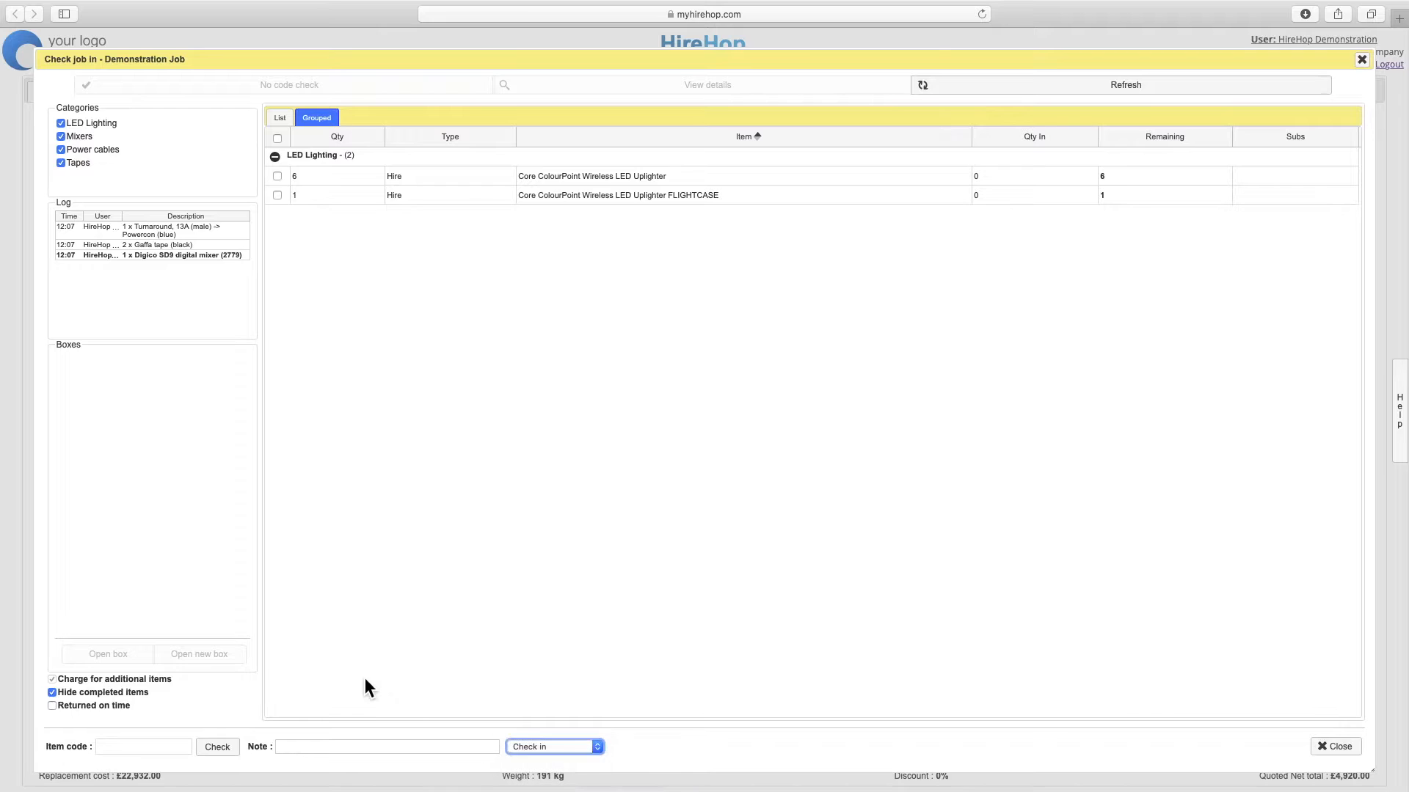
type("29")
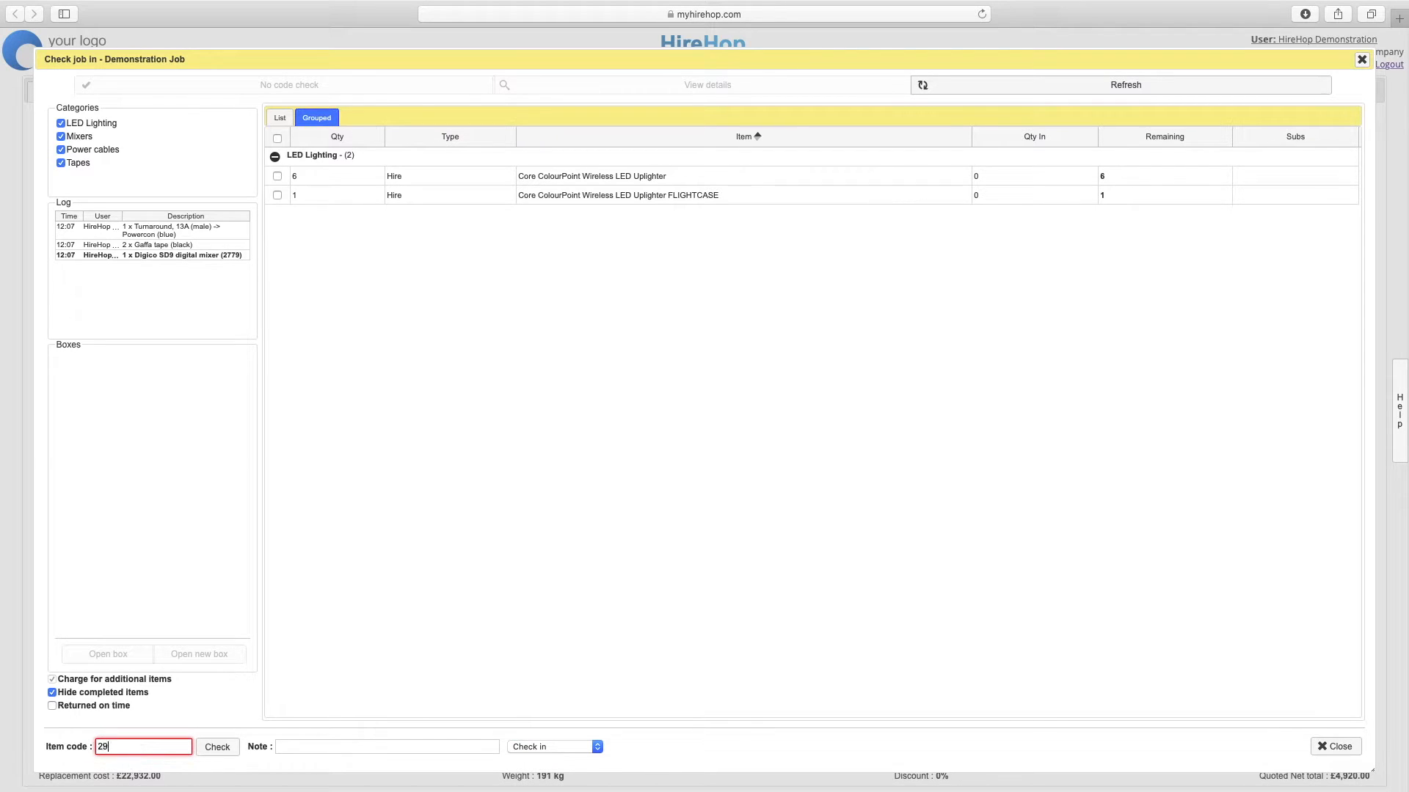
left_click(216, 747)
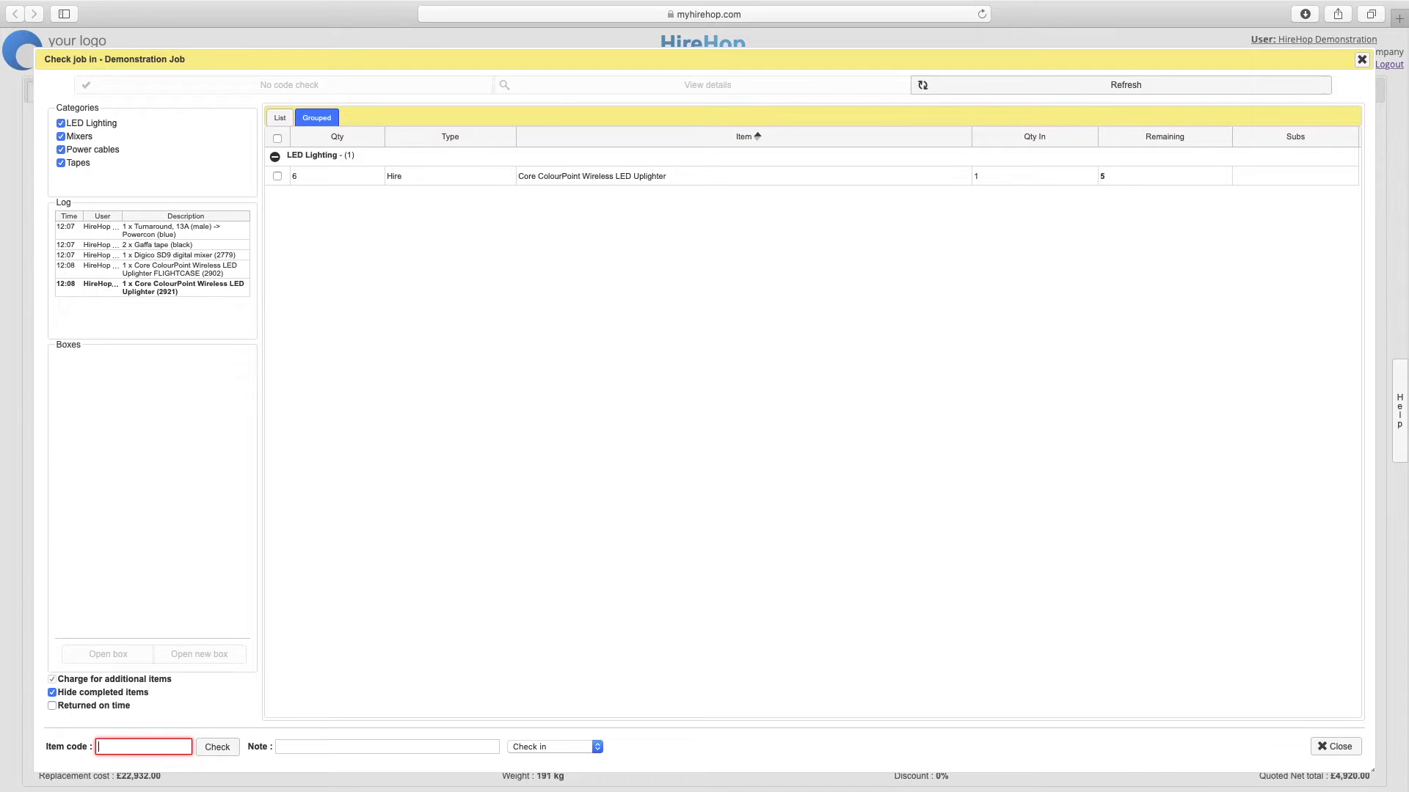
Step: Check in the remaining uplighters by code and close the emptied check-in window
type("29")
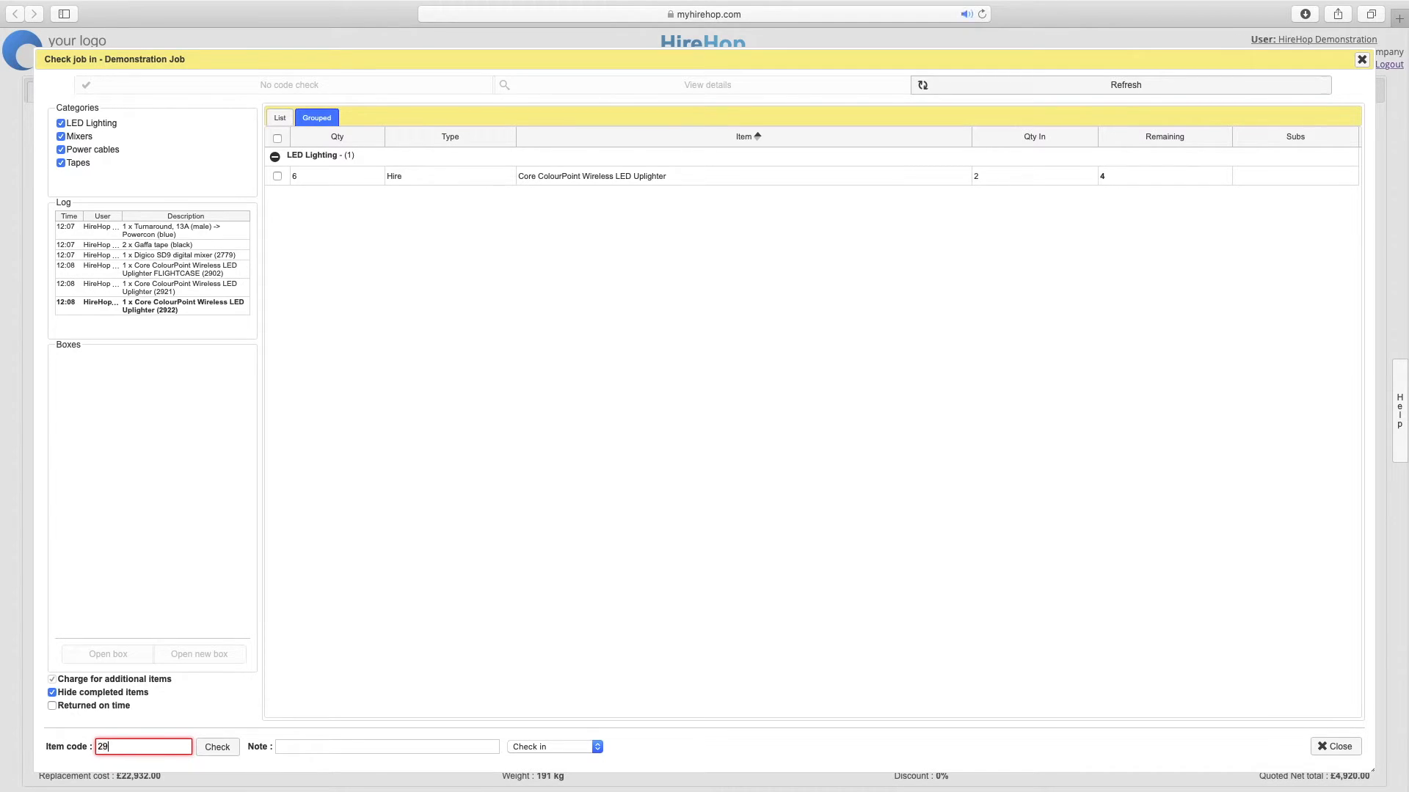
left_click(217, 747)
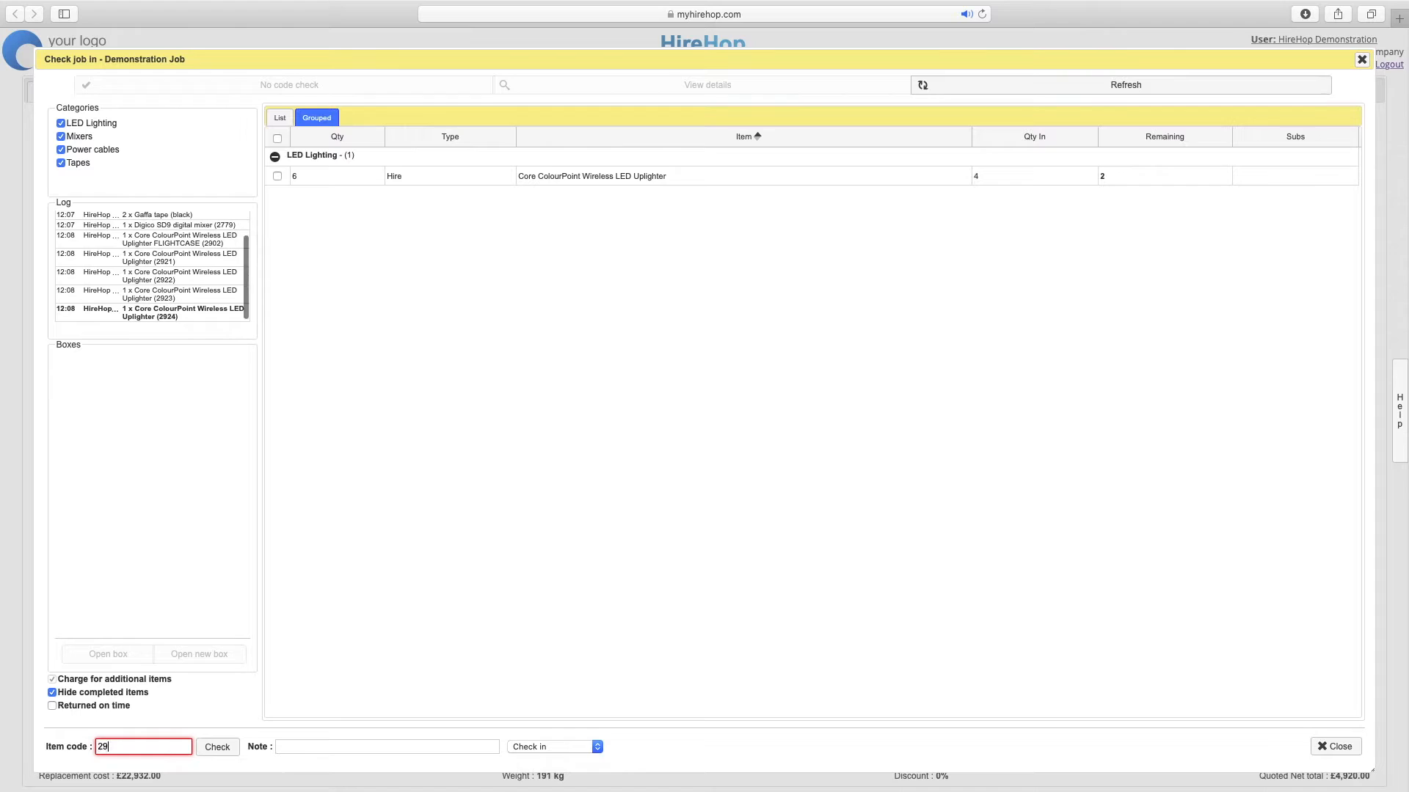
left_click(217, 747)
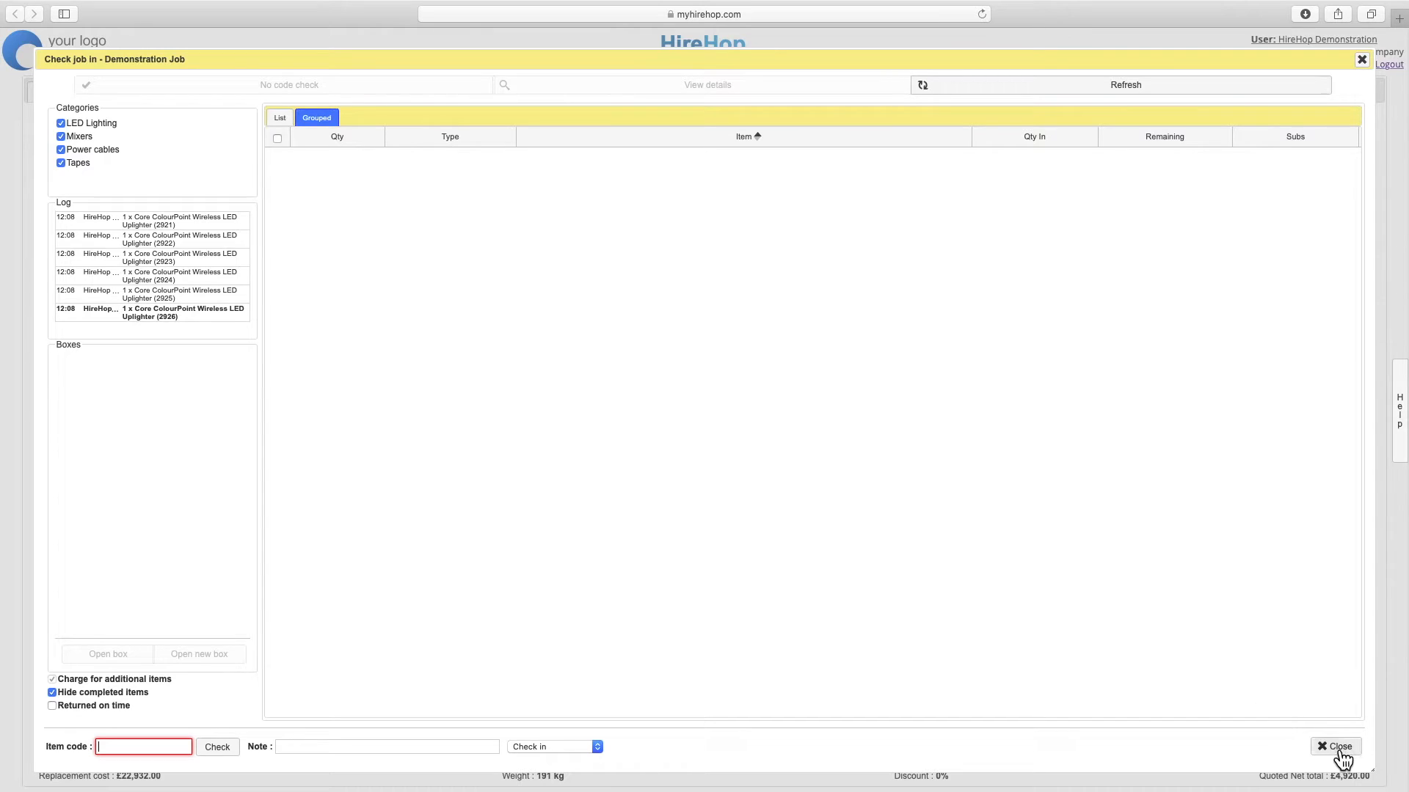
left_click(1338, 747)
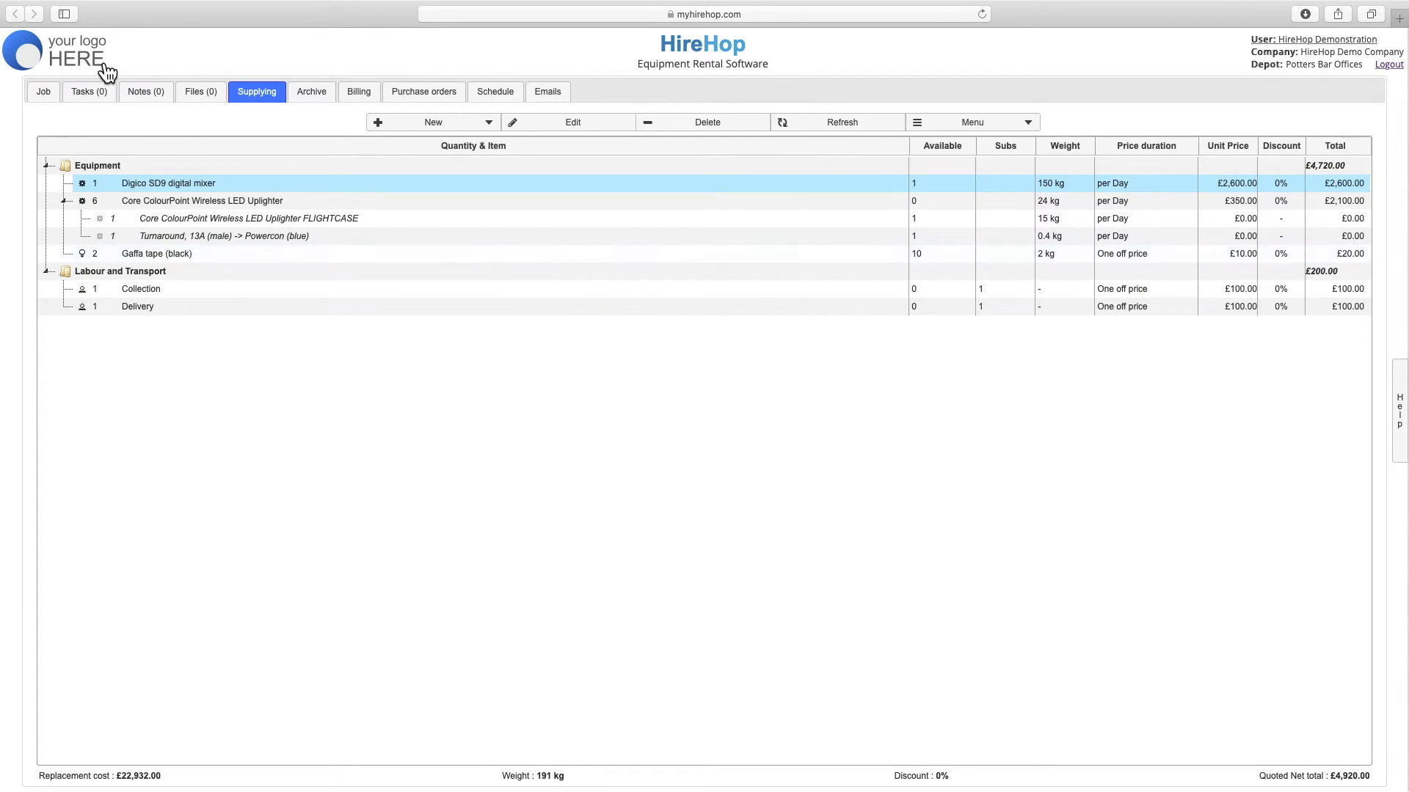
Step: Refresh the Job tab to show Returned status, then reveal uplighter 2921's £1,200 charge under Extras
left_click(43, 91)
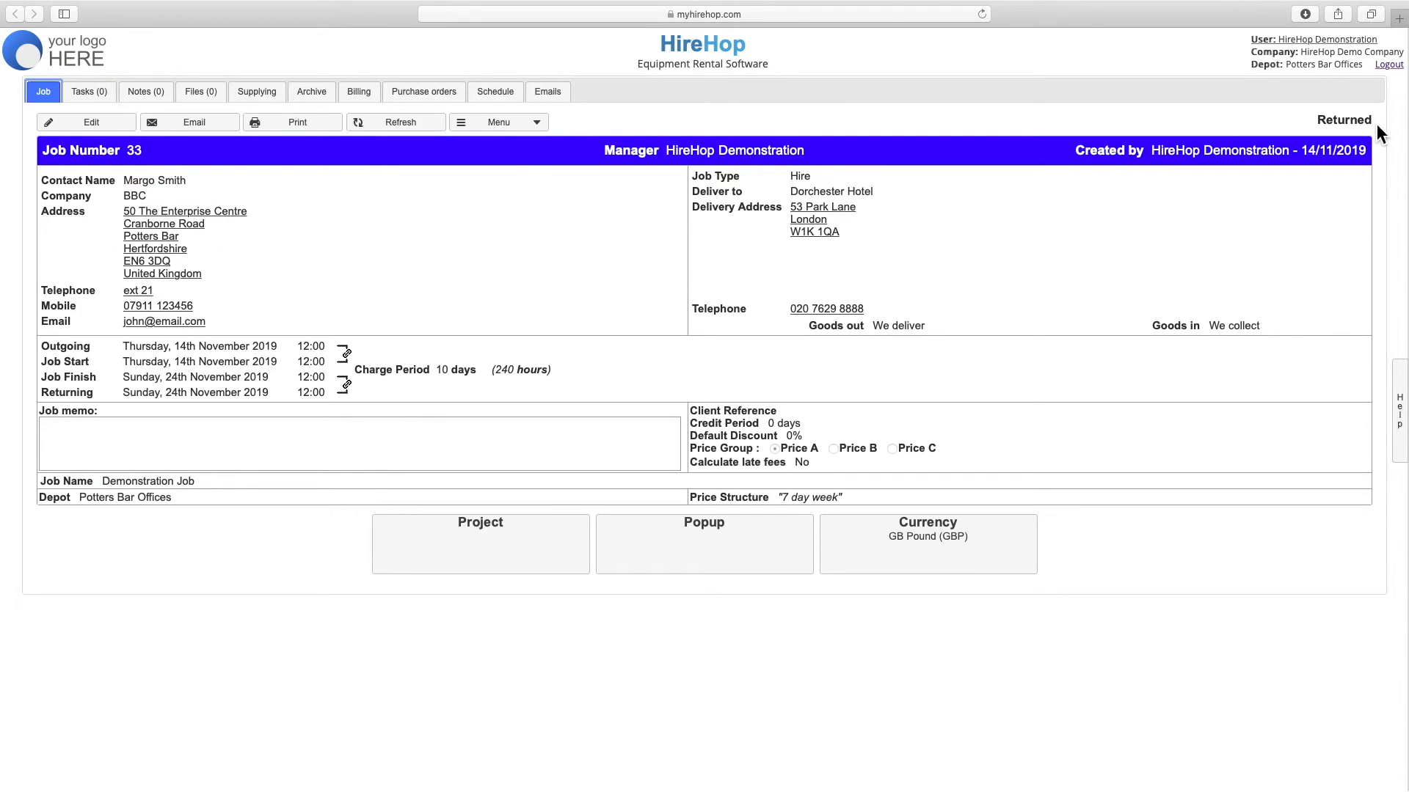
mouse_move(1064, 228)
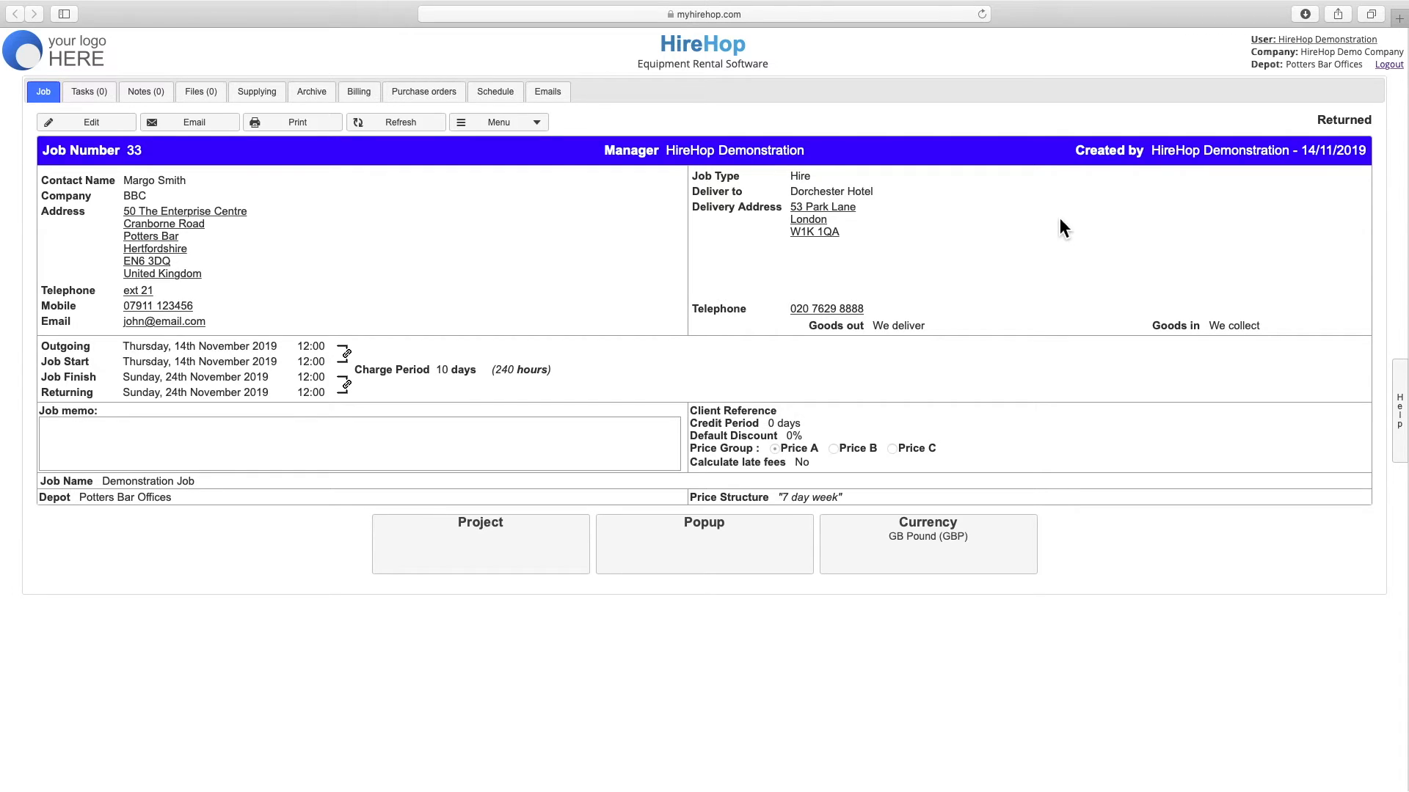
left_click(703, 544)
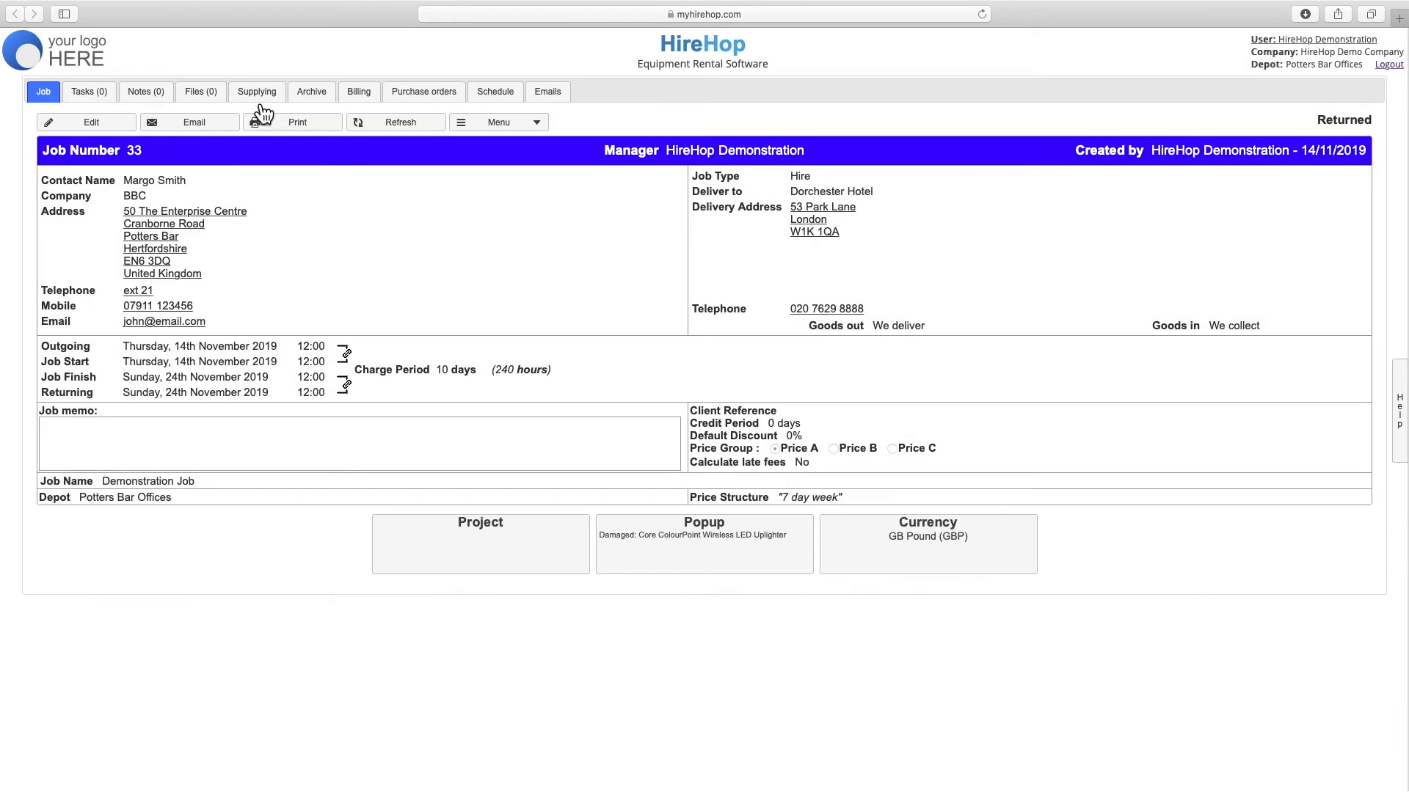
left_click(256, 91)
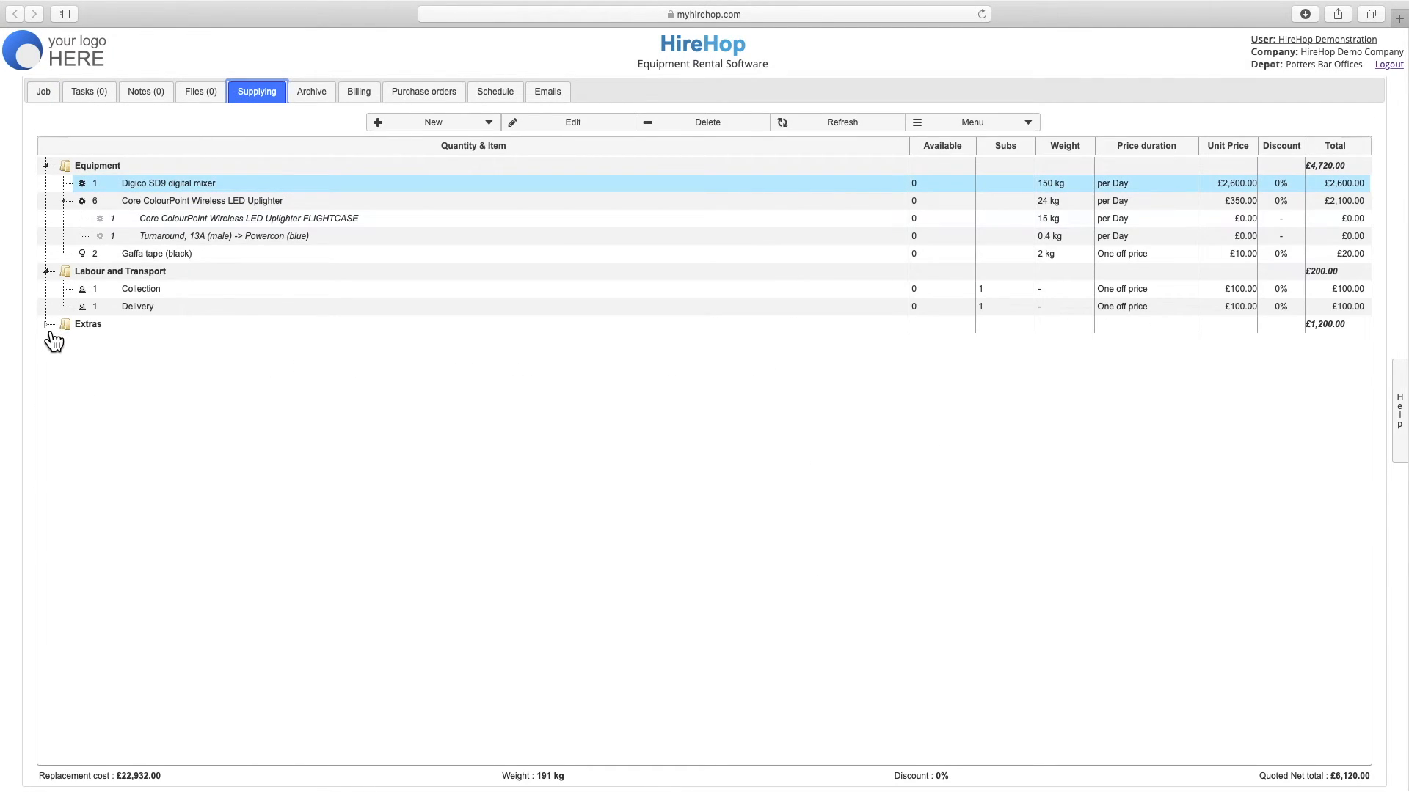
left_click(47, 325)
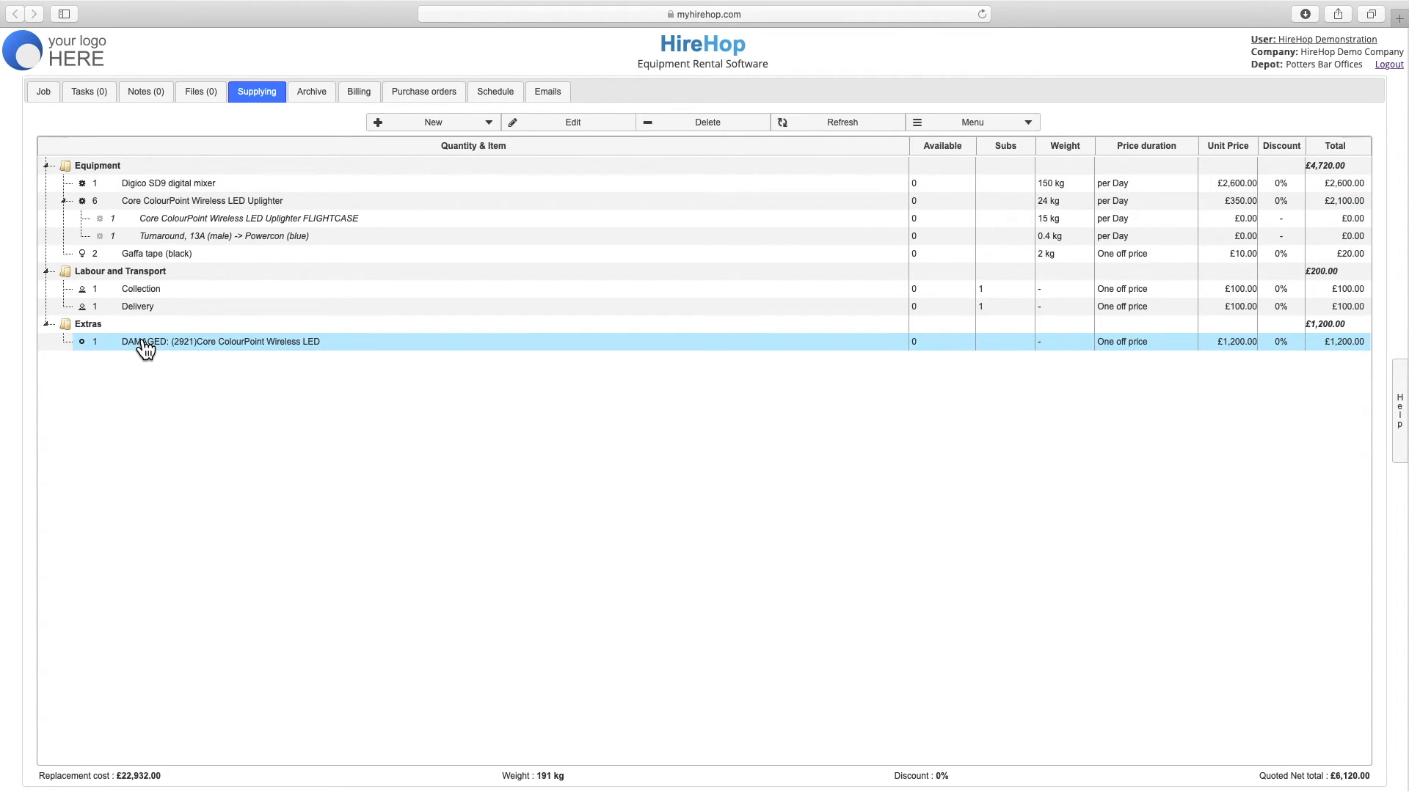
Step: Return Home, expand Preset searches and open the company-wide 'Scan all in' check-in window
left_click(47, 91)
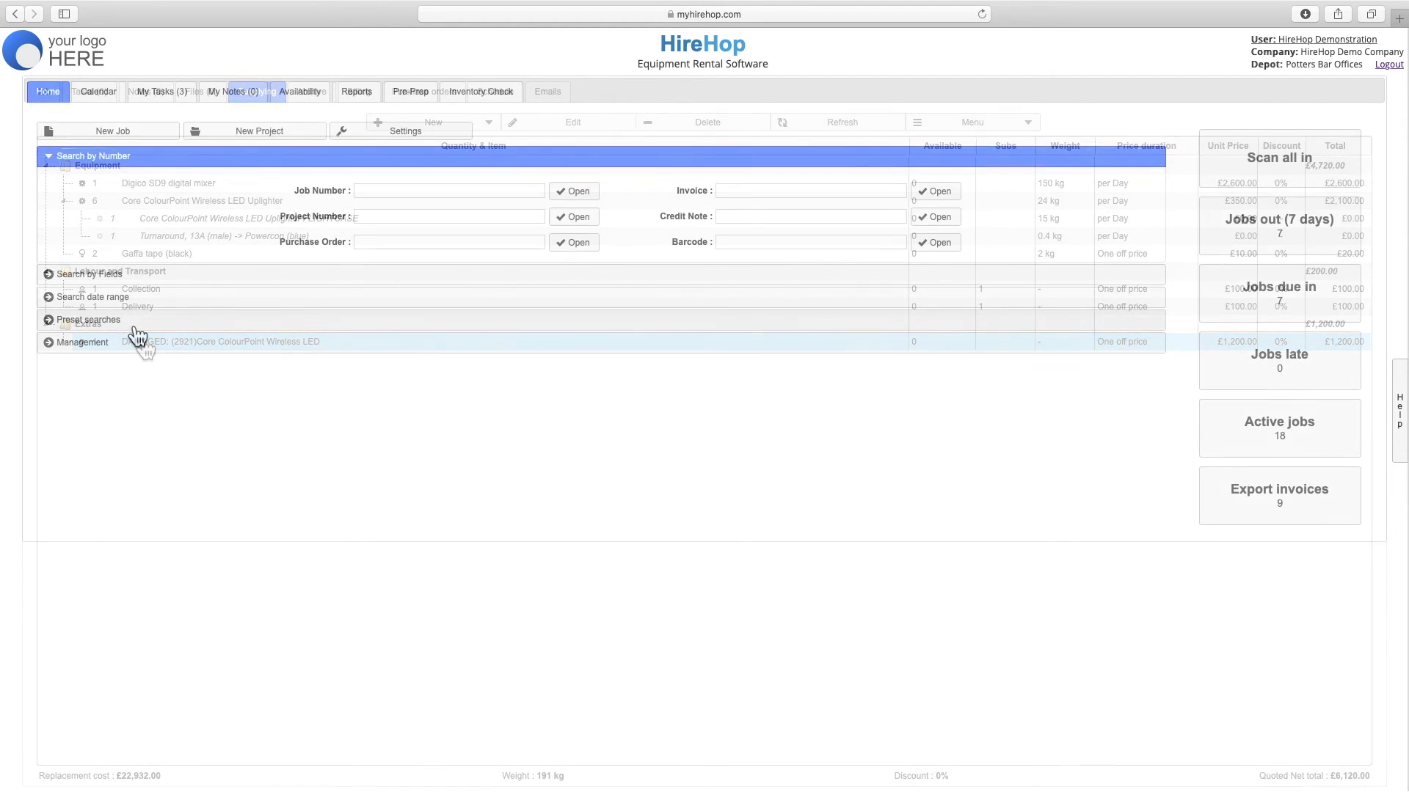
left_click(89, 223)
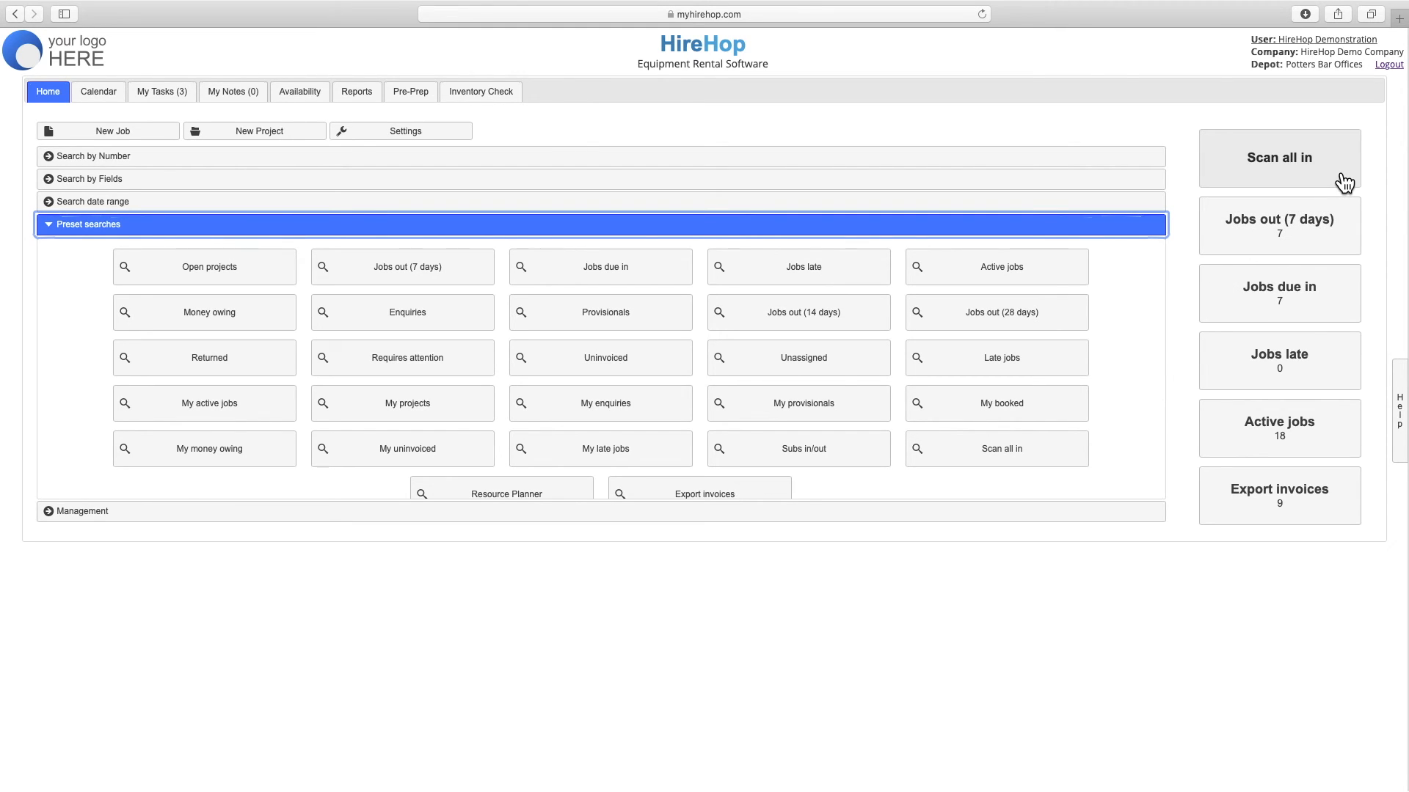
left_click(1278, 157)
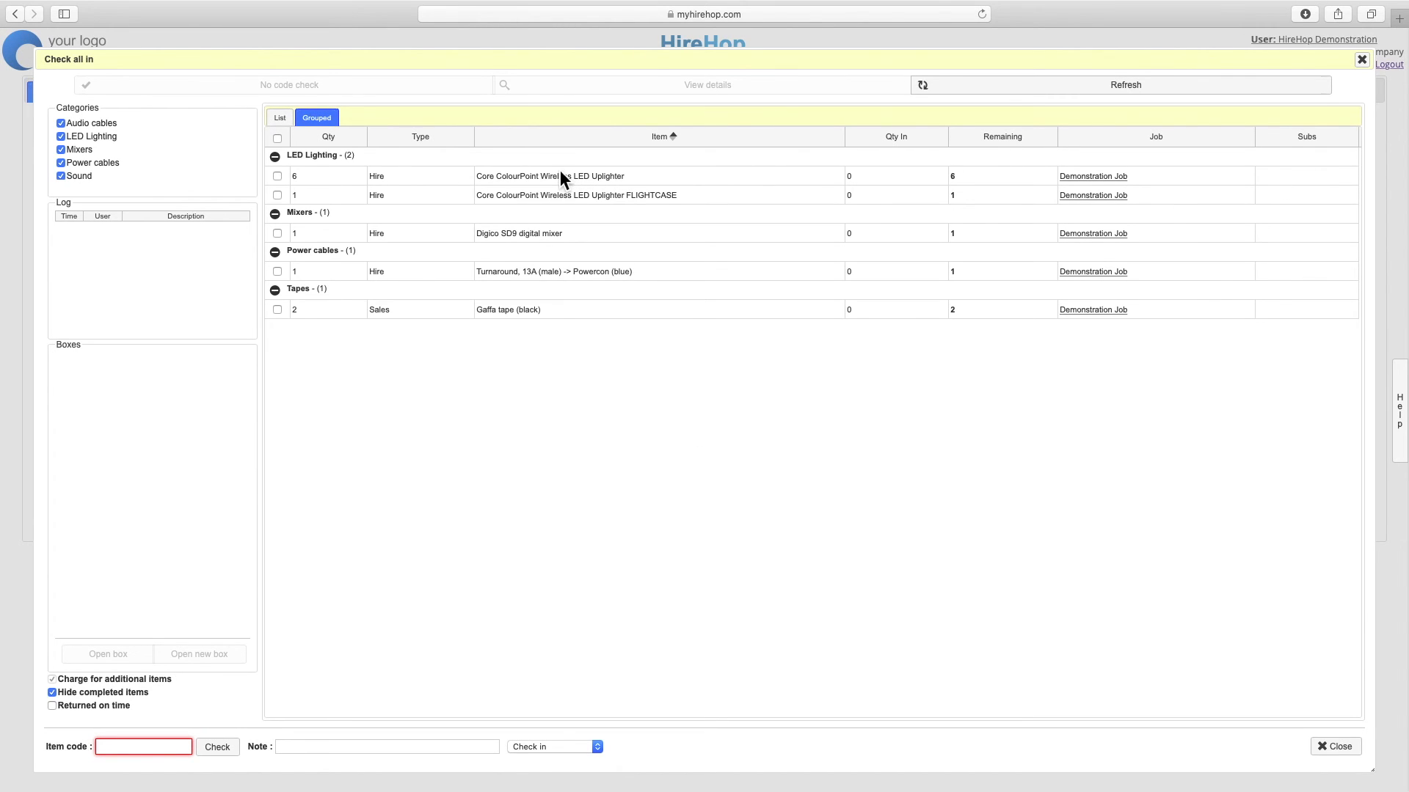
mouse_move(550, 315)
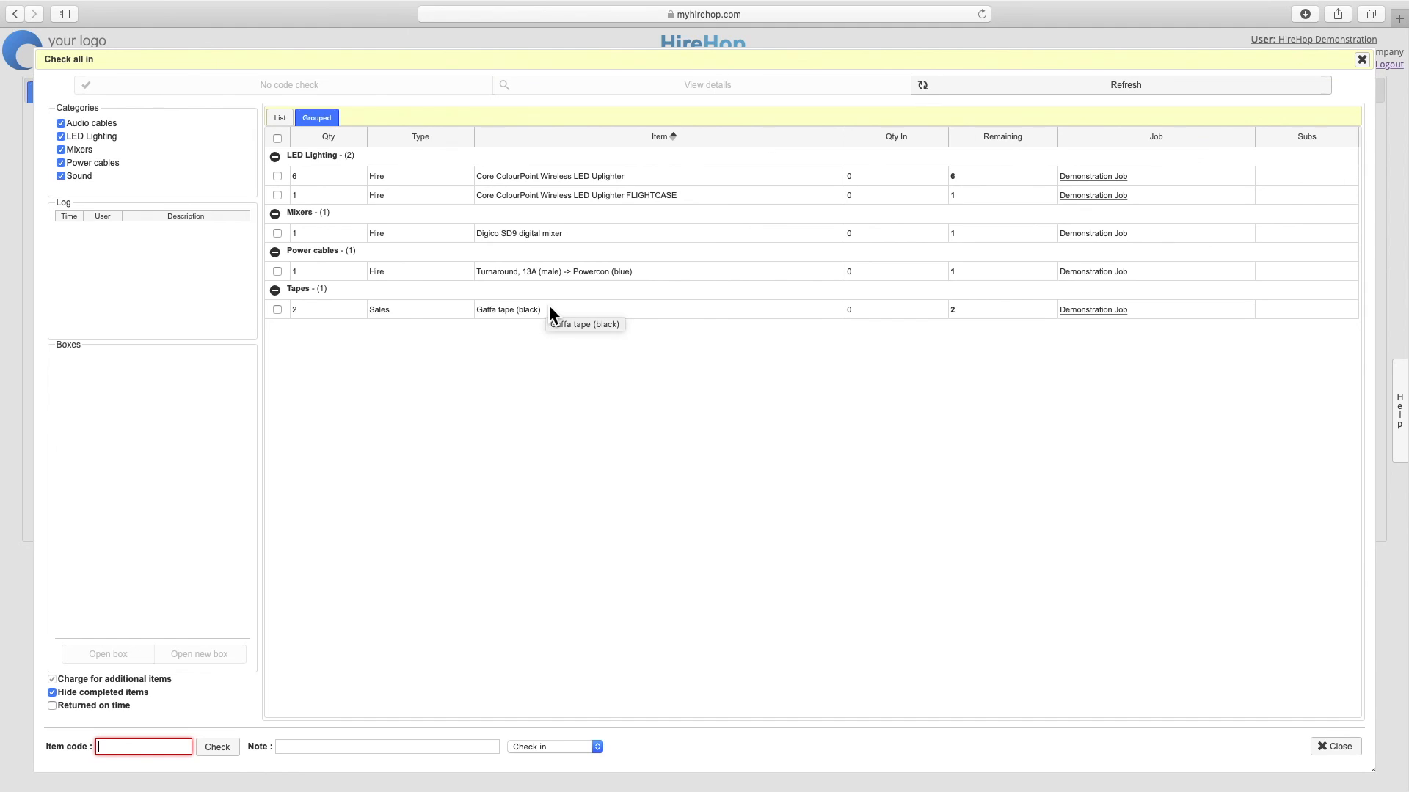
mouse_move(994, 675)
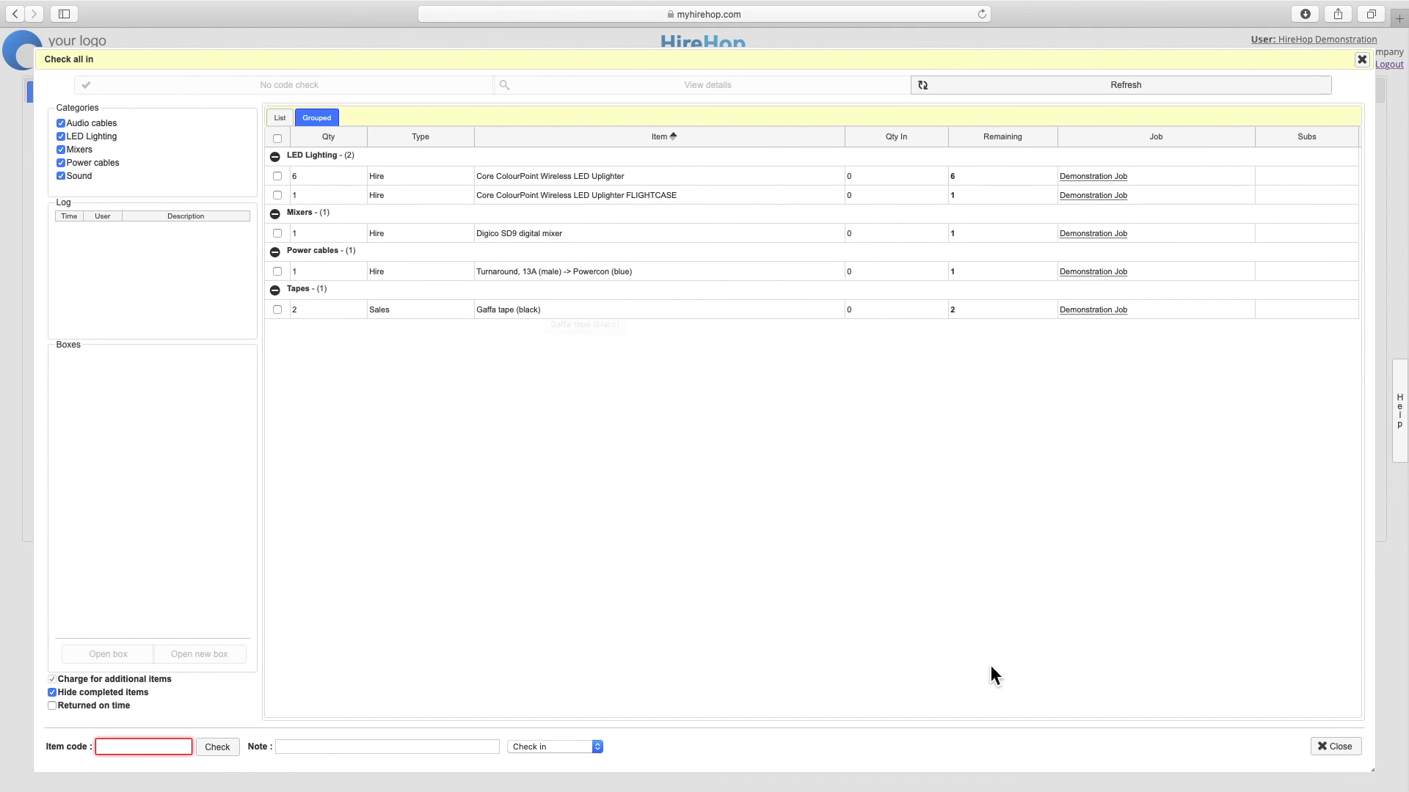